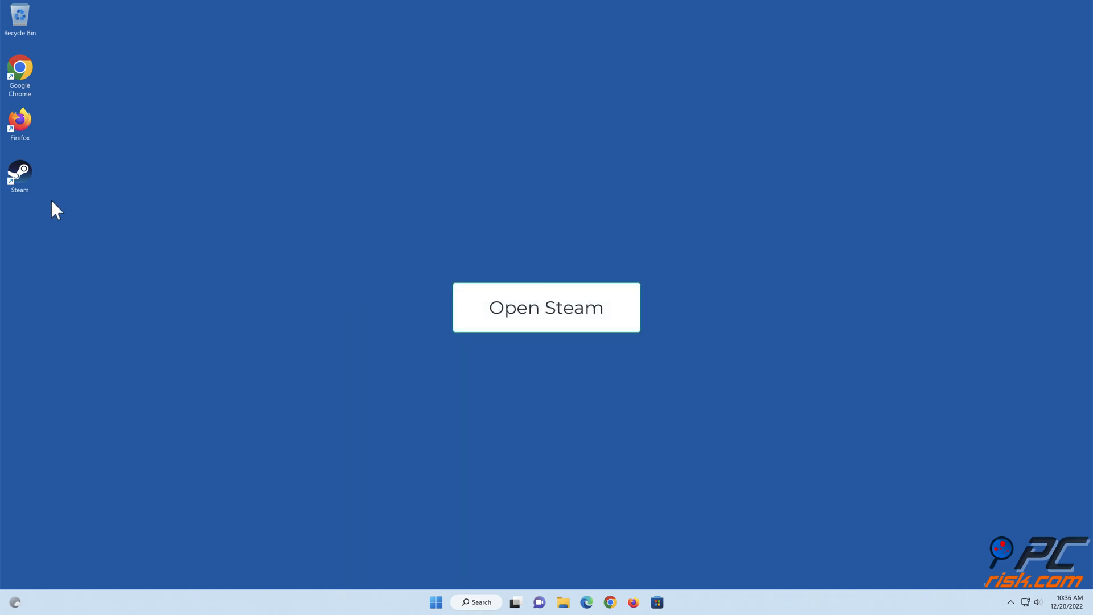
Launch Steam from the desktop and bring up its Settings window via the Steam menu
click(546, 306)
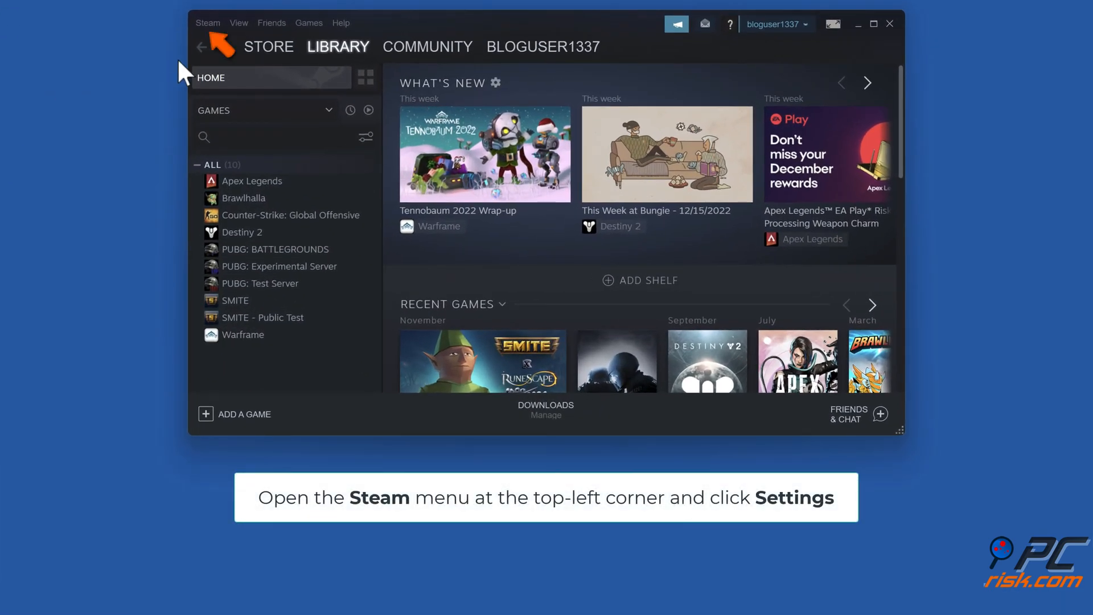
click(208, 23)
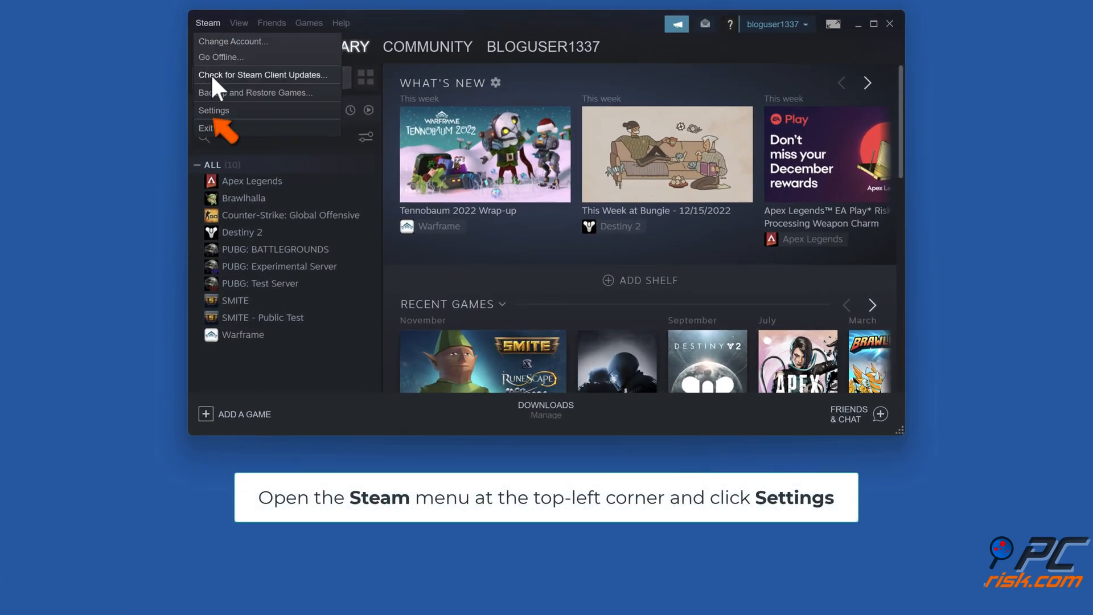
click(213, 110)
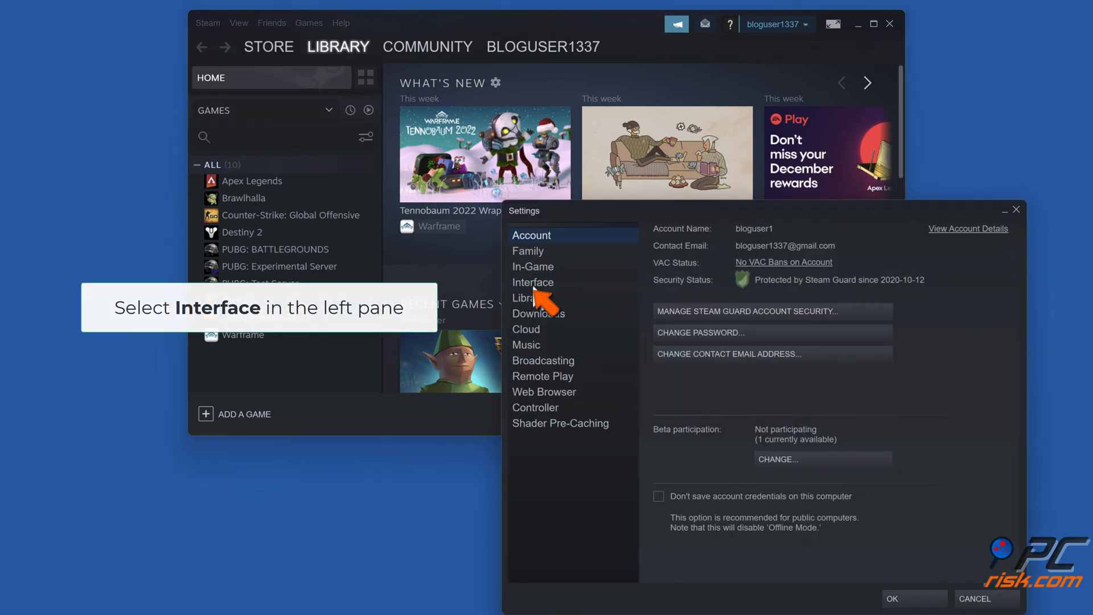
In Interface settings, turn off 'Run Steam when my computer starts' and confirm with OK
click(533, 283)
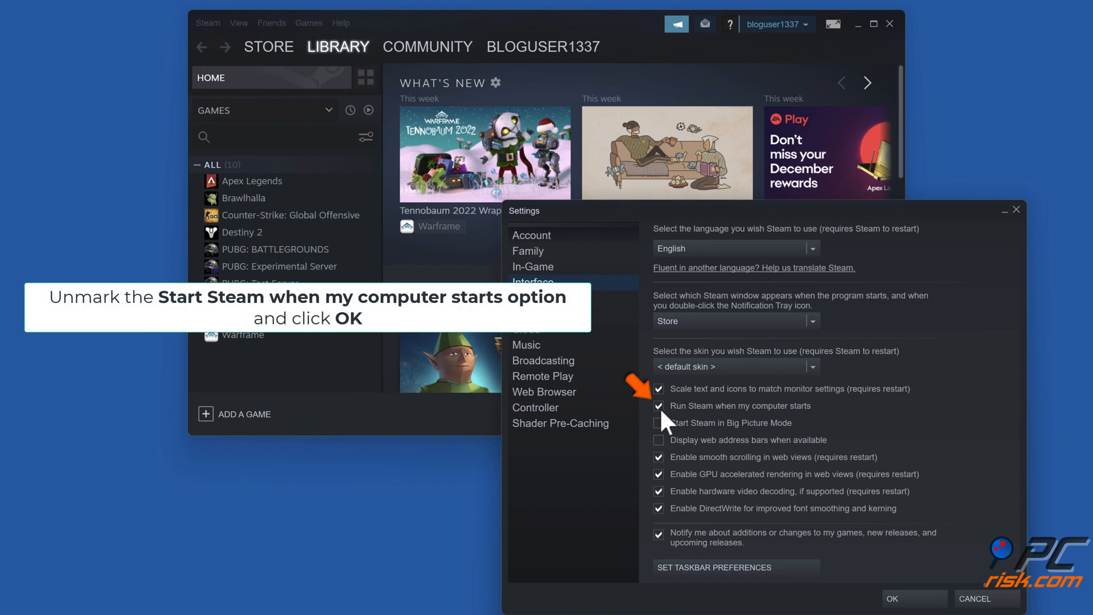
click(658, 405)
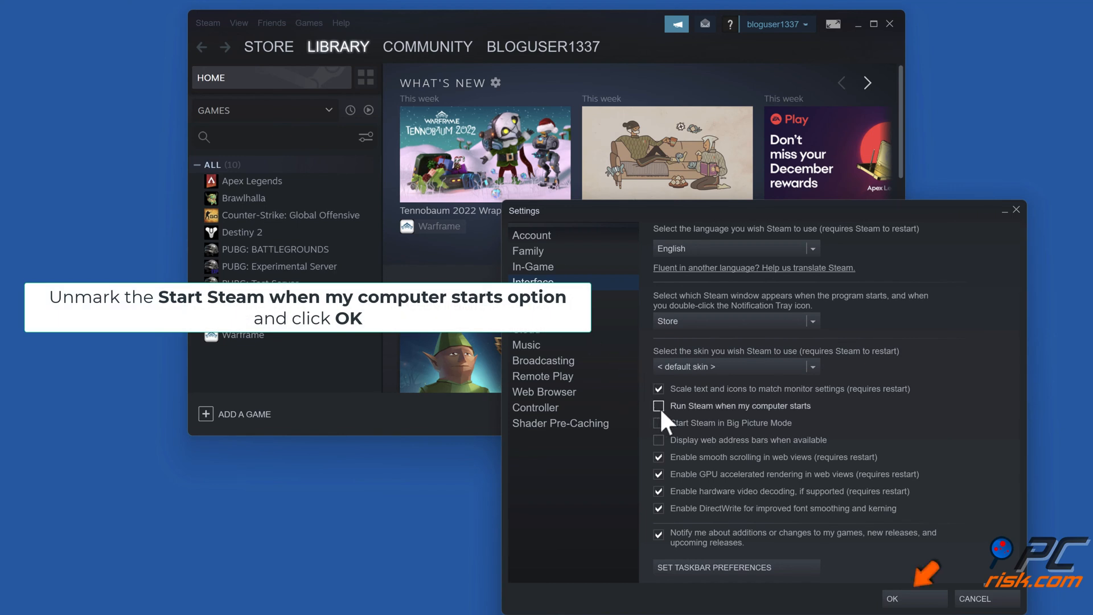
click(891, 597)
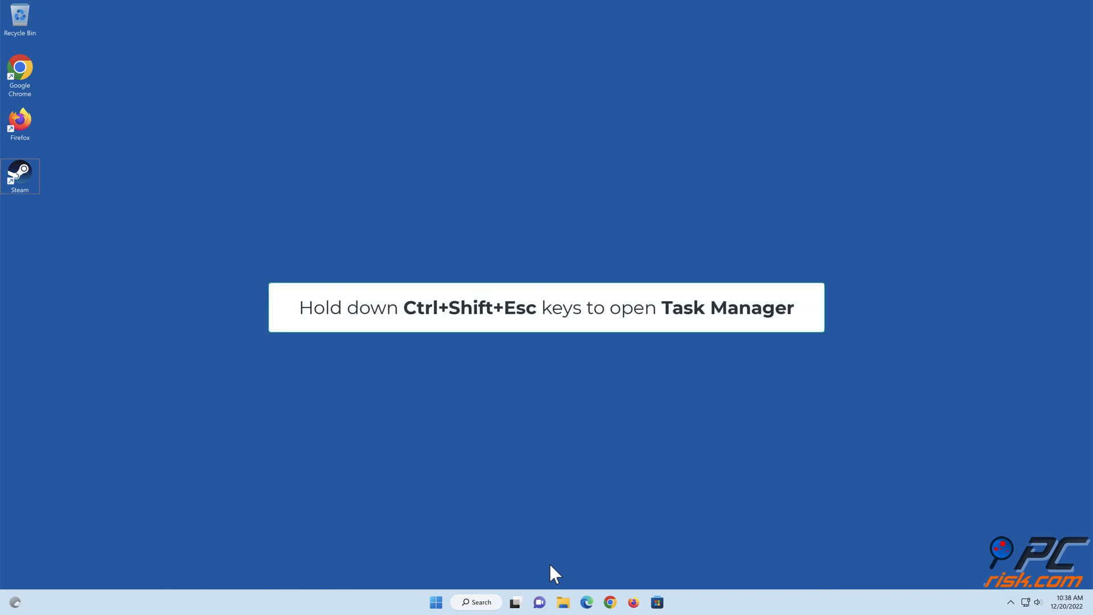
Bring up Task Manager with Ctrl+Shift+Esc
key(ctrl+shift+esc)
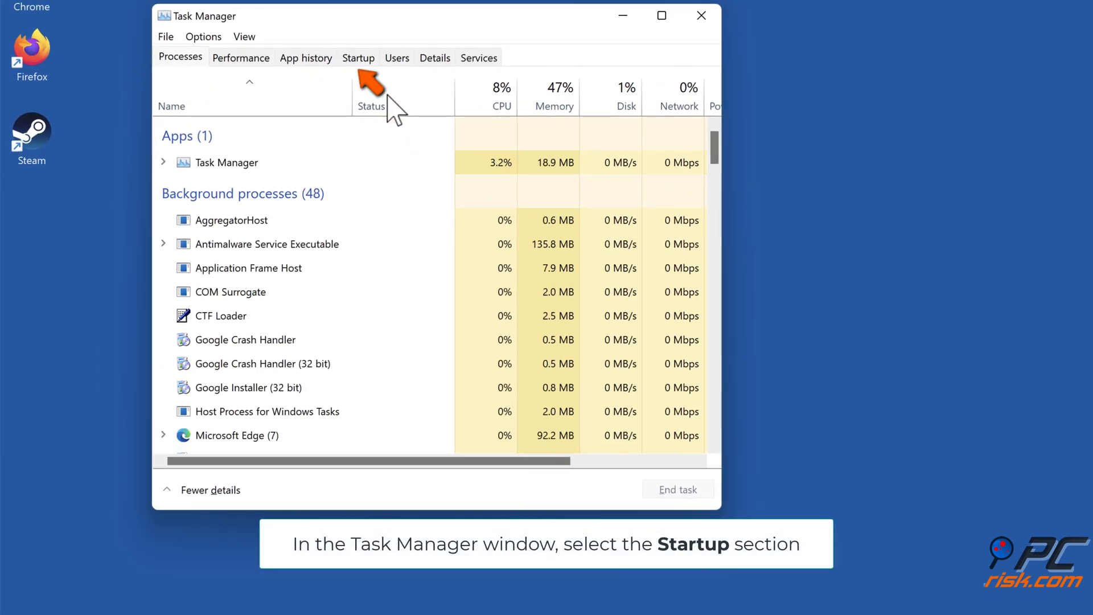
On the Startup tab, disable Steam's startup entry and close Task Manager
click(358, 57)
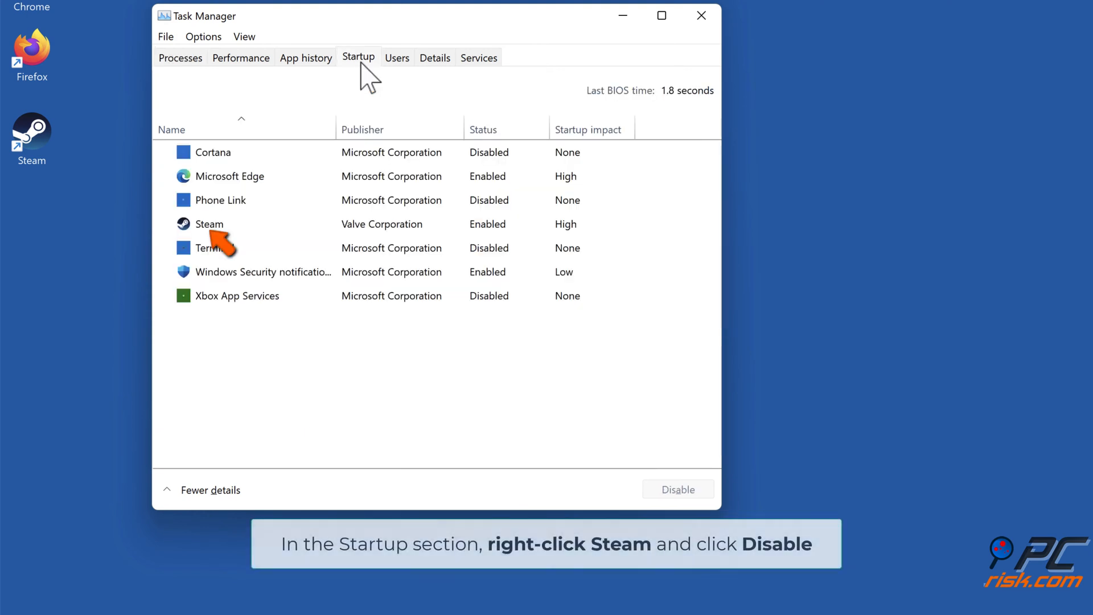
mouse_move(219, 241)
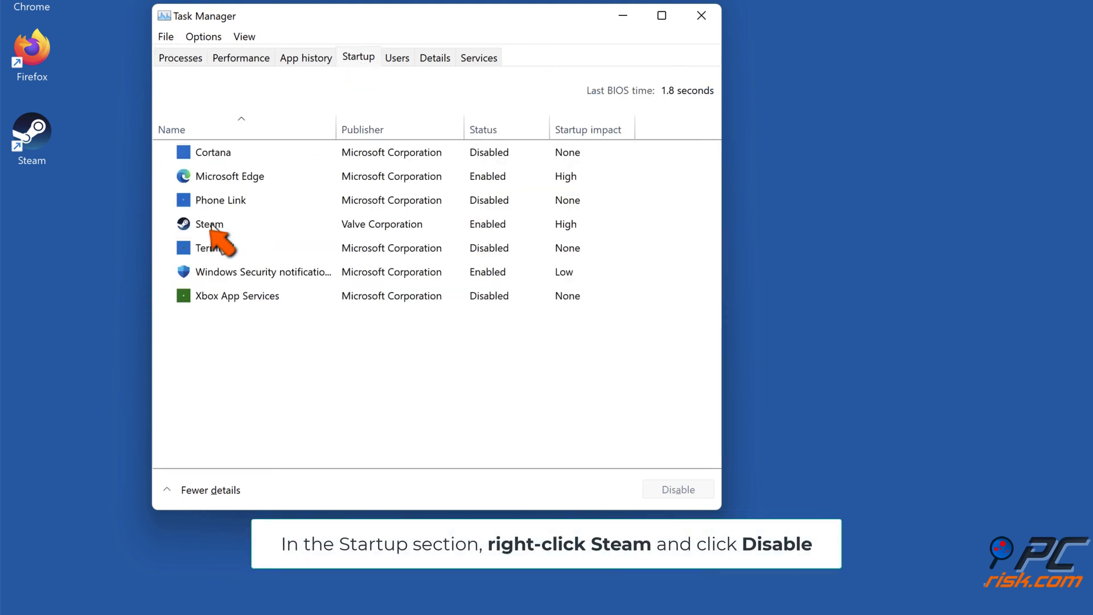
right_click(207, 224)
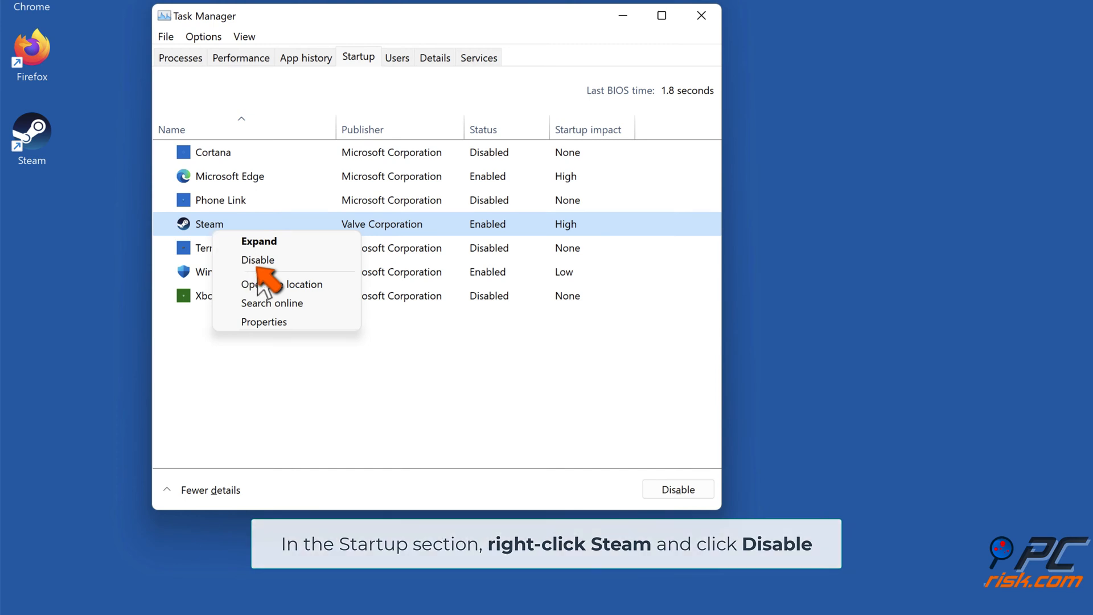
click(259, 259)
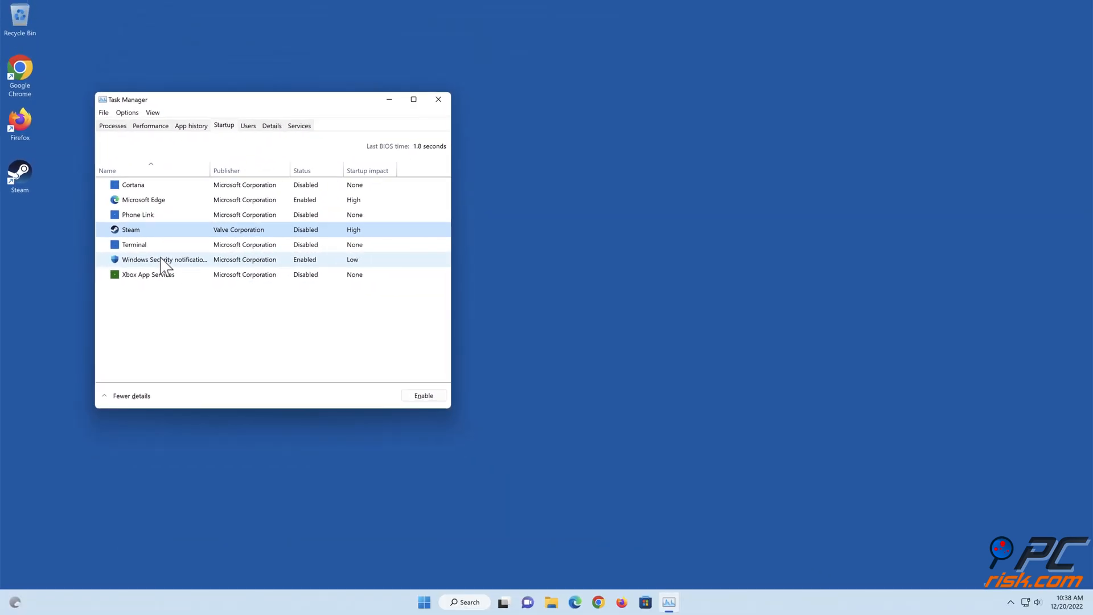
click(437, 99)
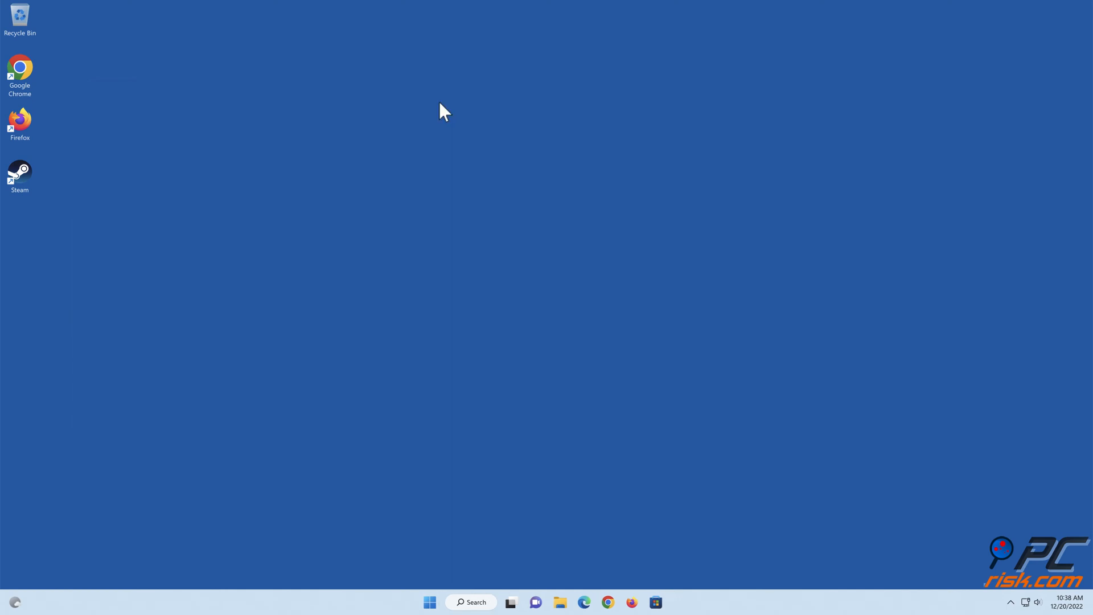
mouse_move(561, 578)
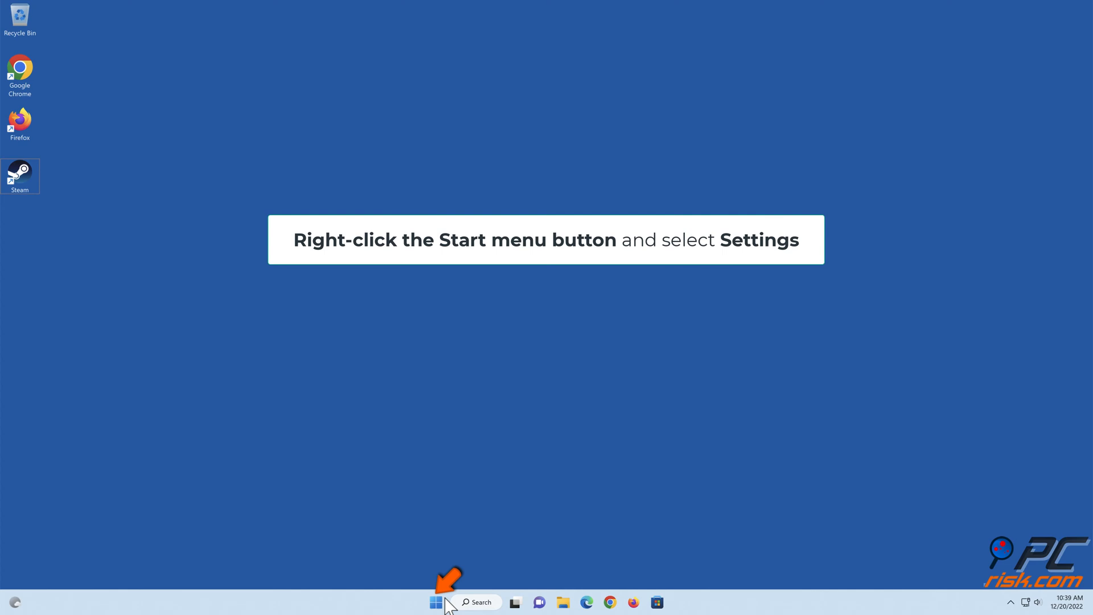
Reach Windows Settings through the Start button's right-click menu
right_click(435, 601)
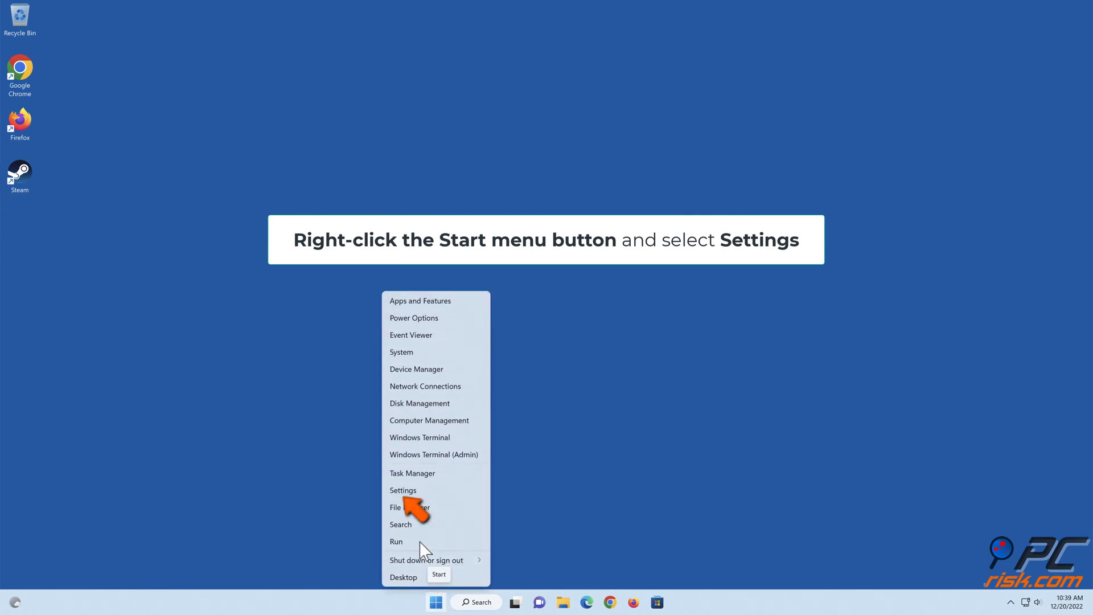
click(404, 490)
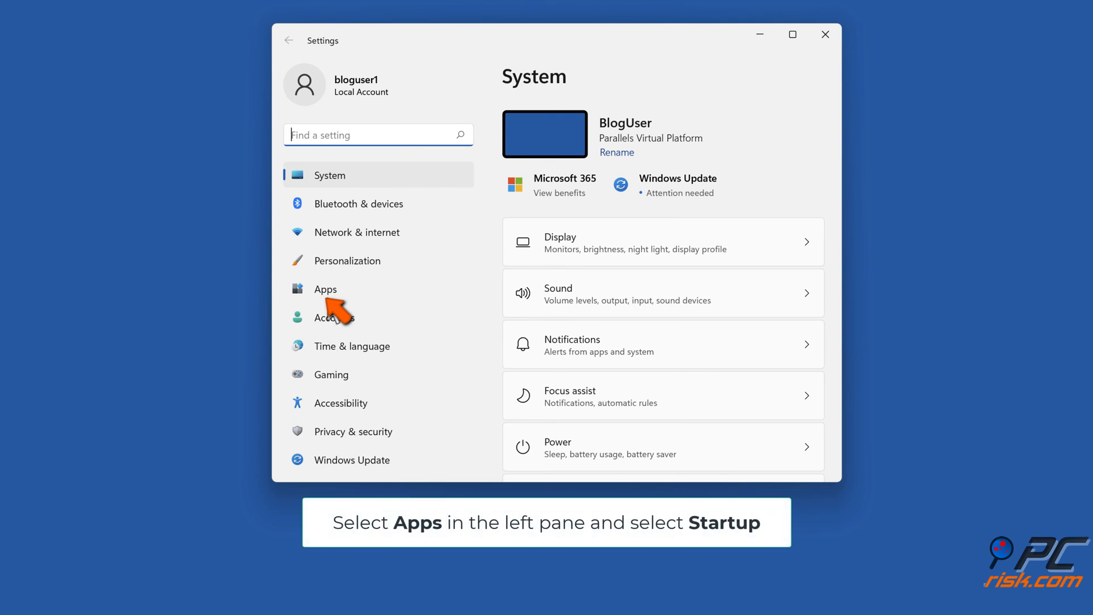
Under Apps > Startup, switch Steam's toggle to Off and close Settings
click(324, 289)
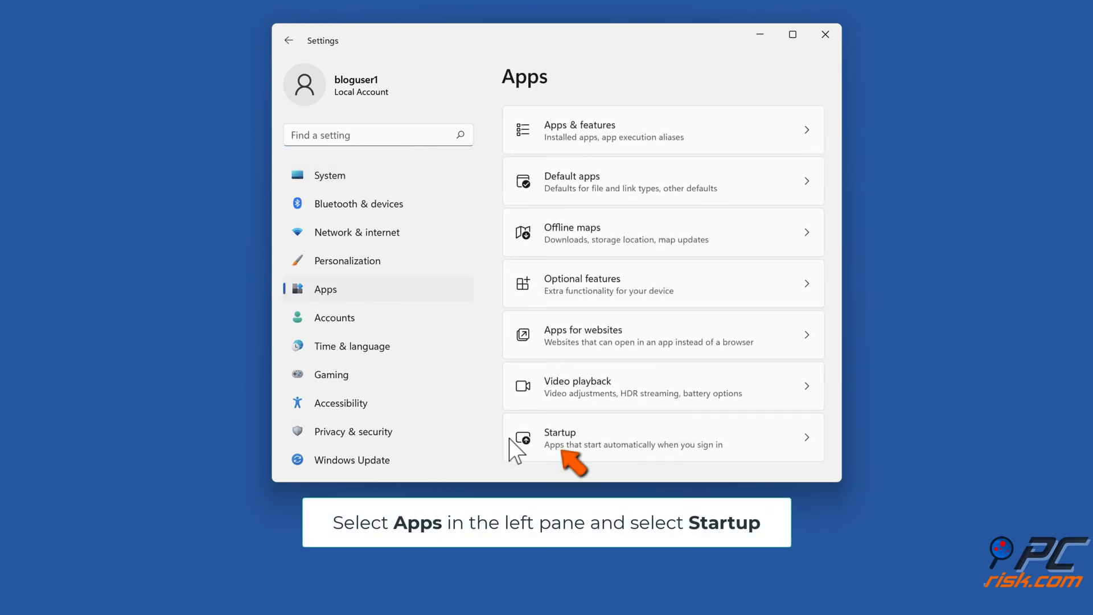
click(627, 437)
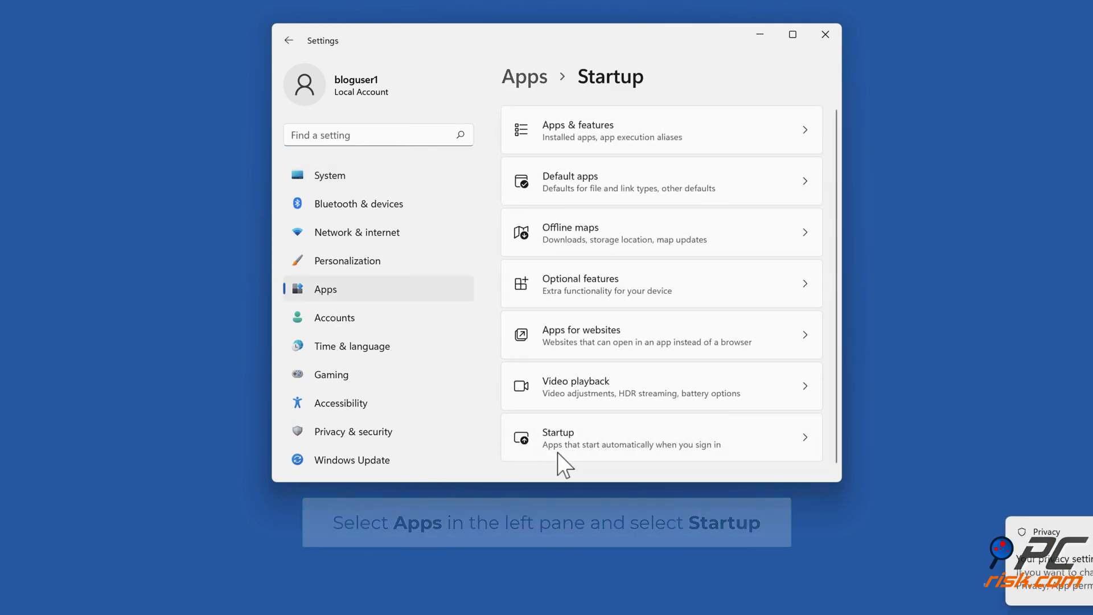
click(627, 437)
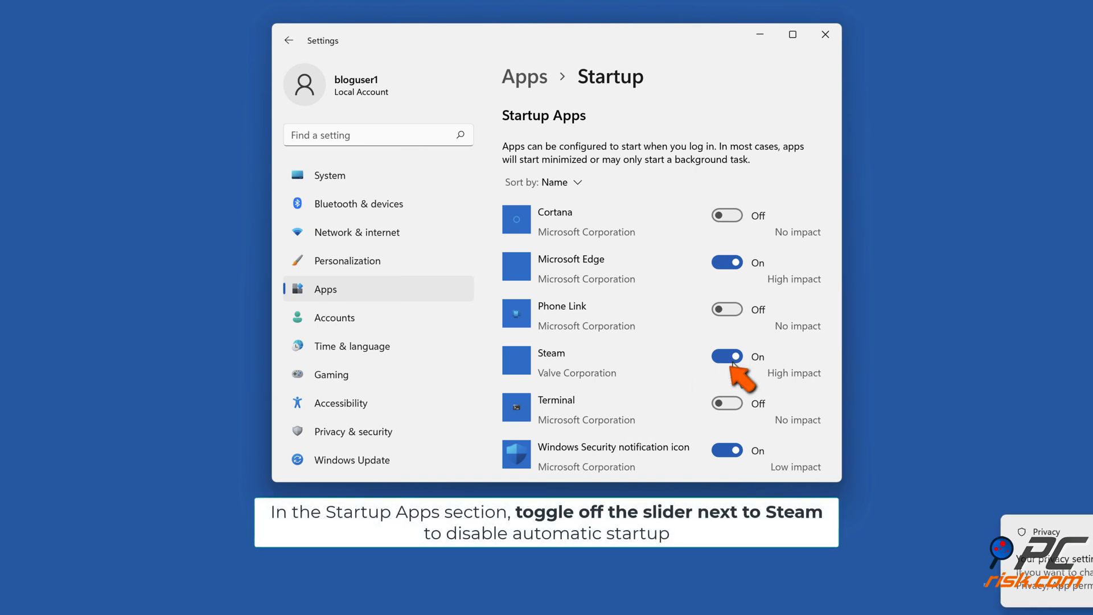
click(726, 356)
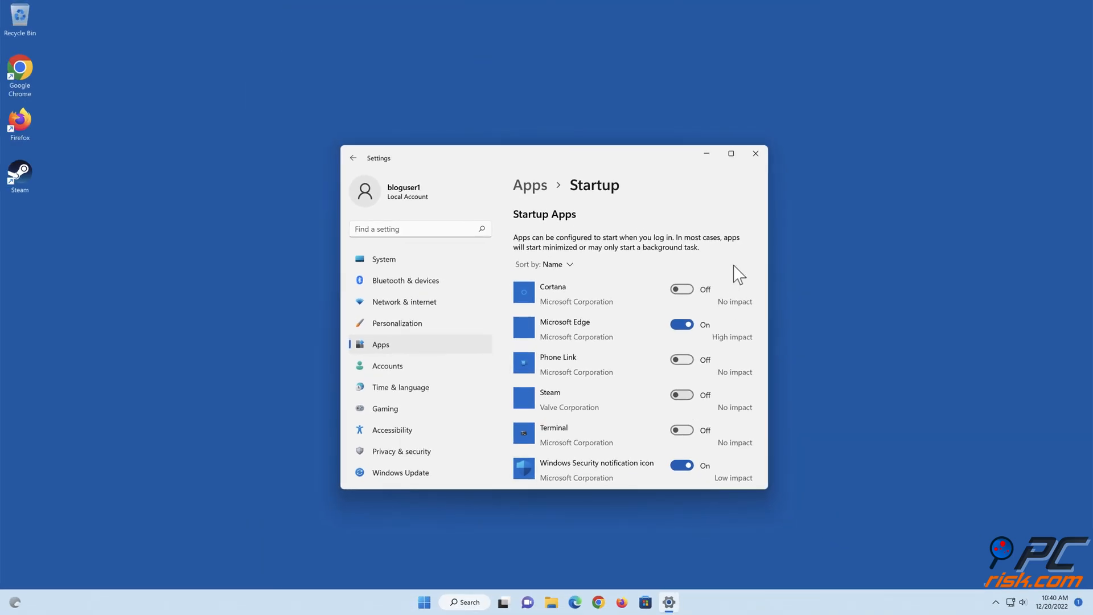
click(755, 153)
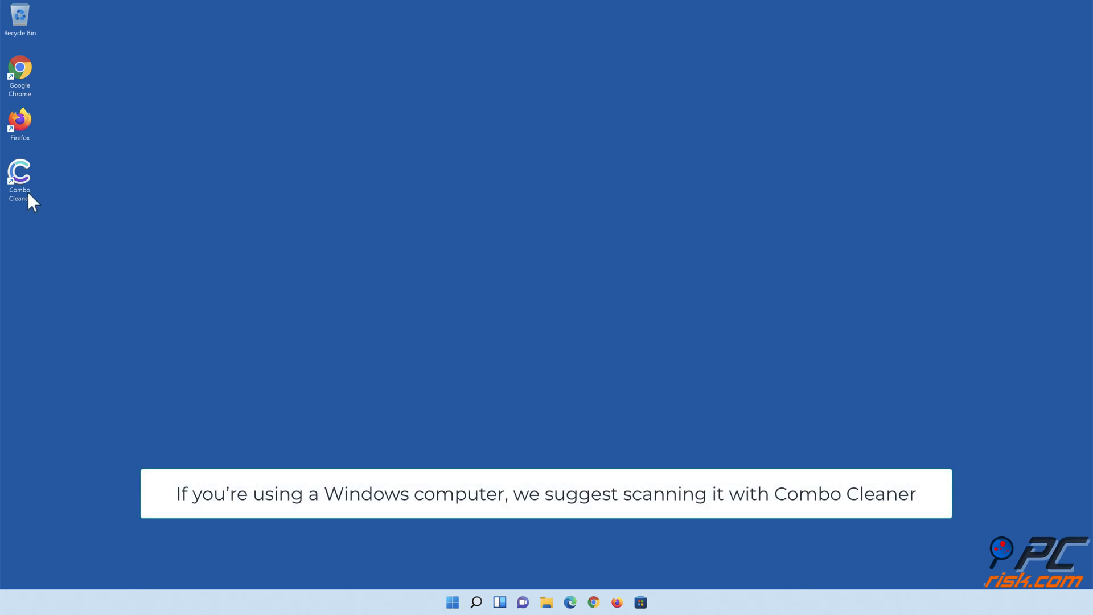
Launch Combo Cleaner, run a quick scan, quarantine the 323 detected items and dismiss the summary
double_click(20, 172)
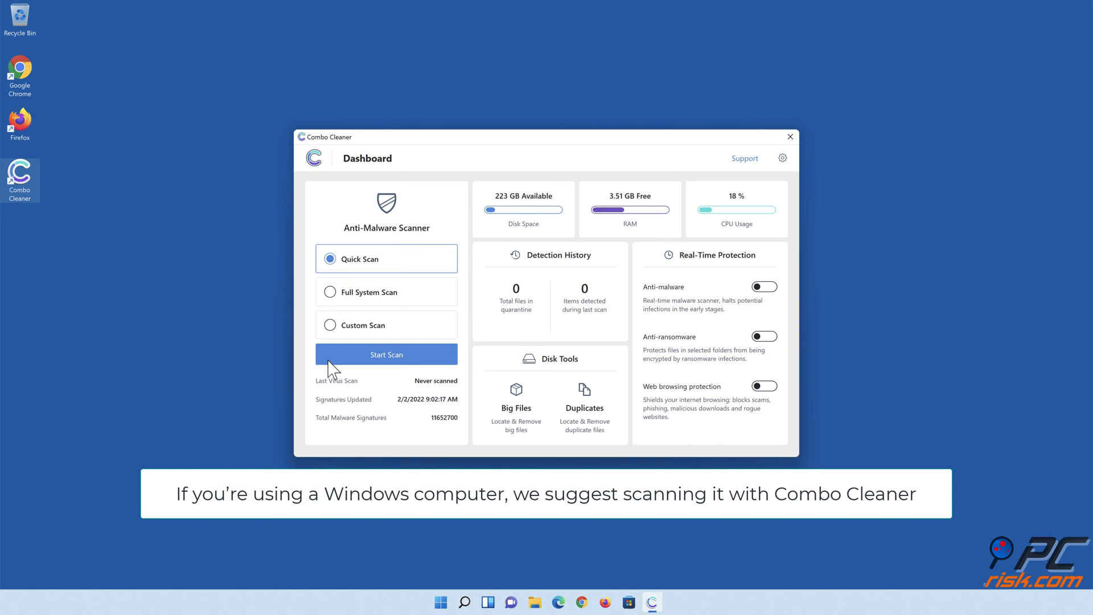
click(386, 354)
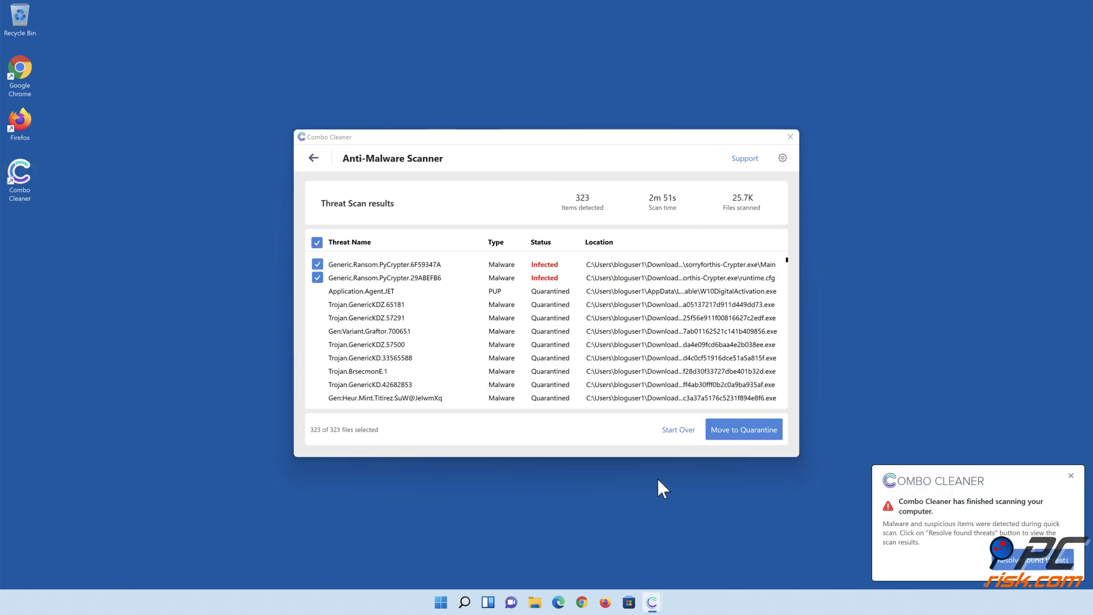
click(743, 429)
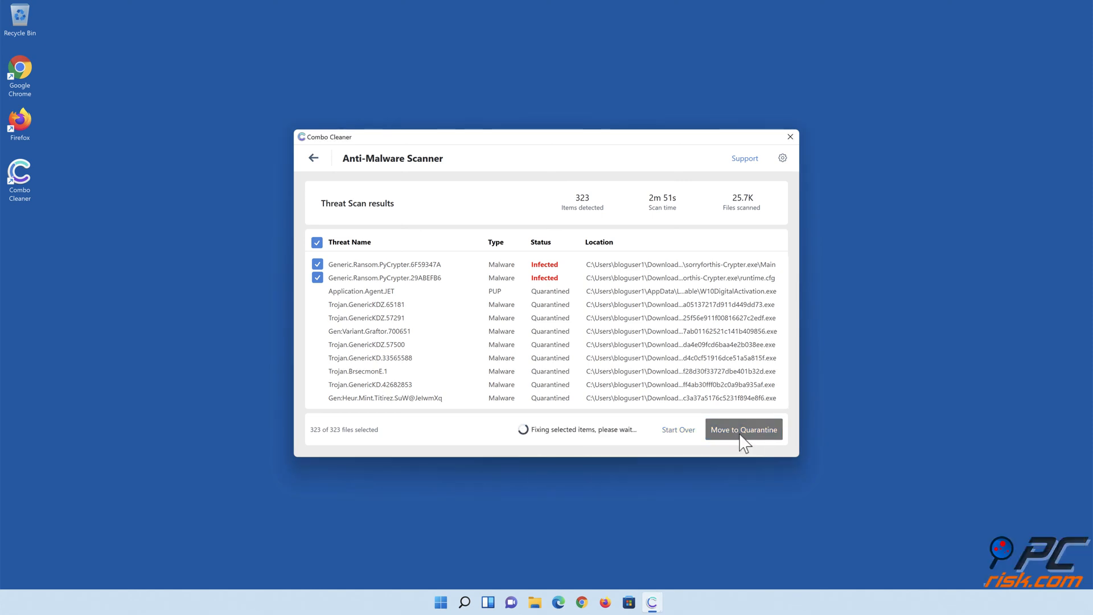
click(743, 429)
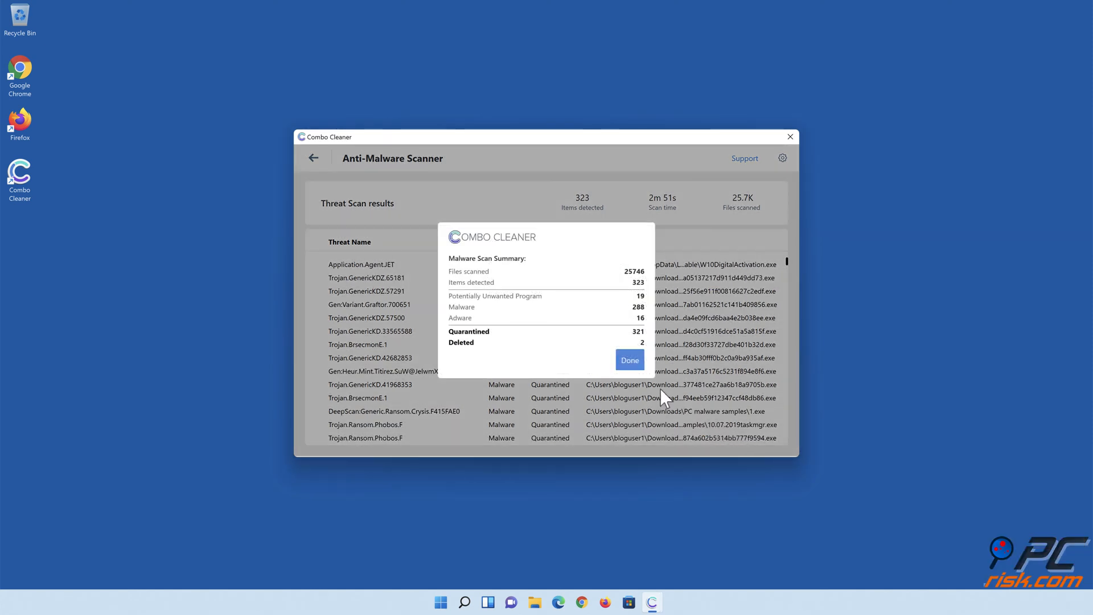
click(628, 360)
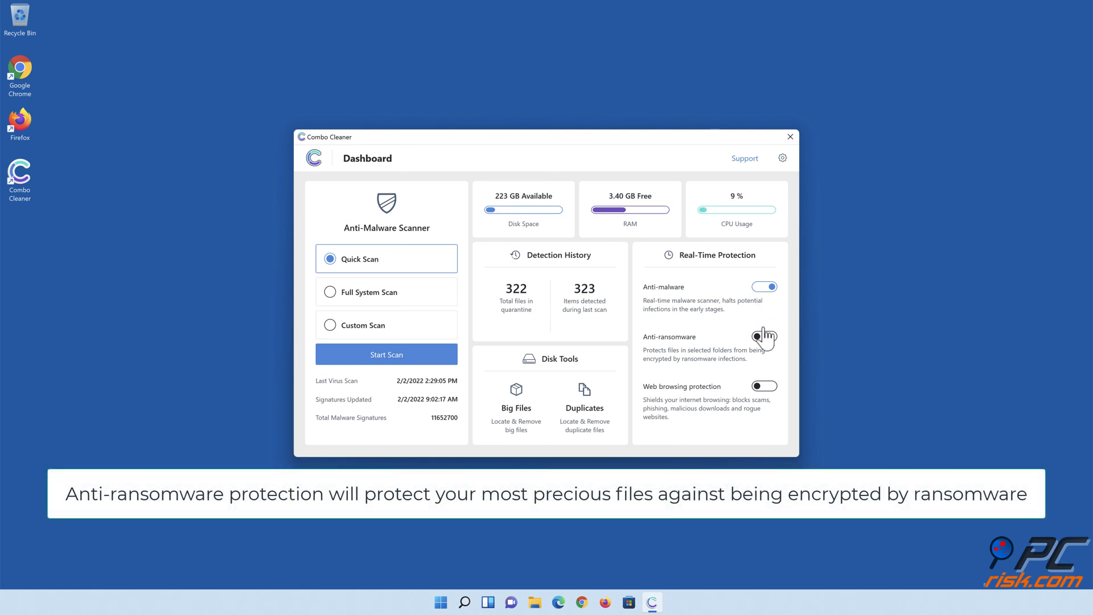
Turn on anti-ransomware and add Libraries > Documents as a protected folder
click(764, 336)
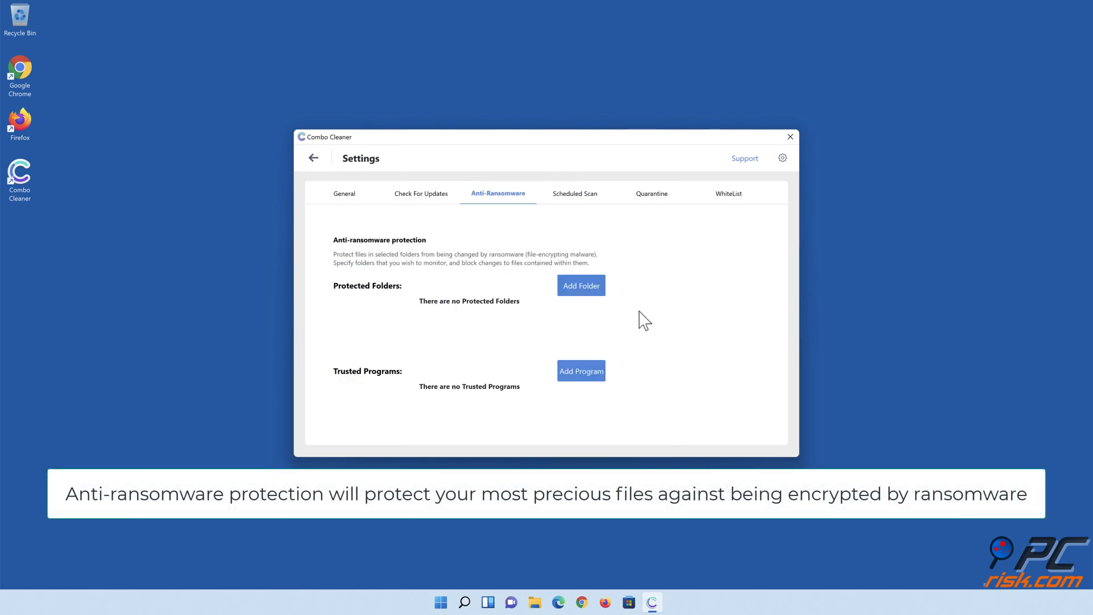
click(580, 285)
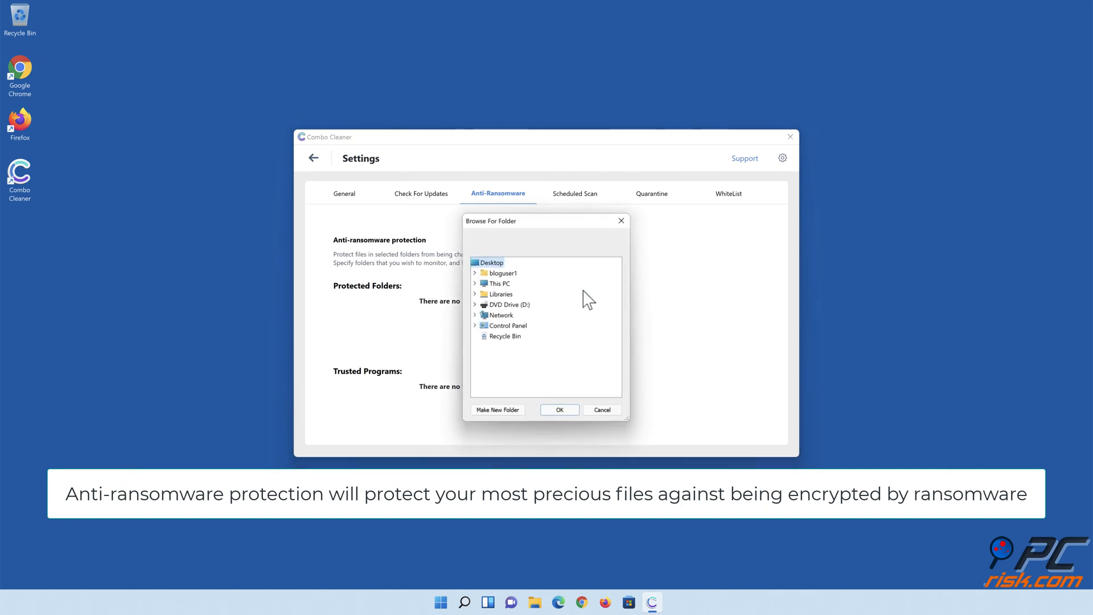
click(475, 293)
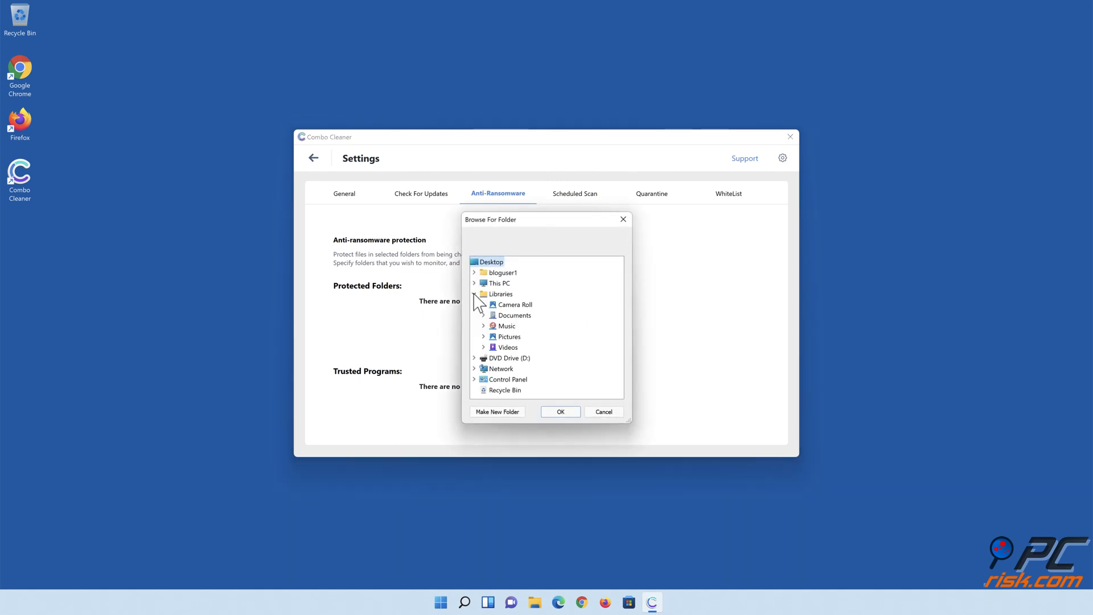
click(484, 316)
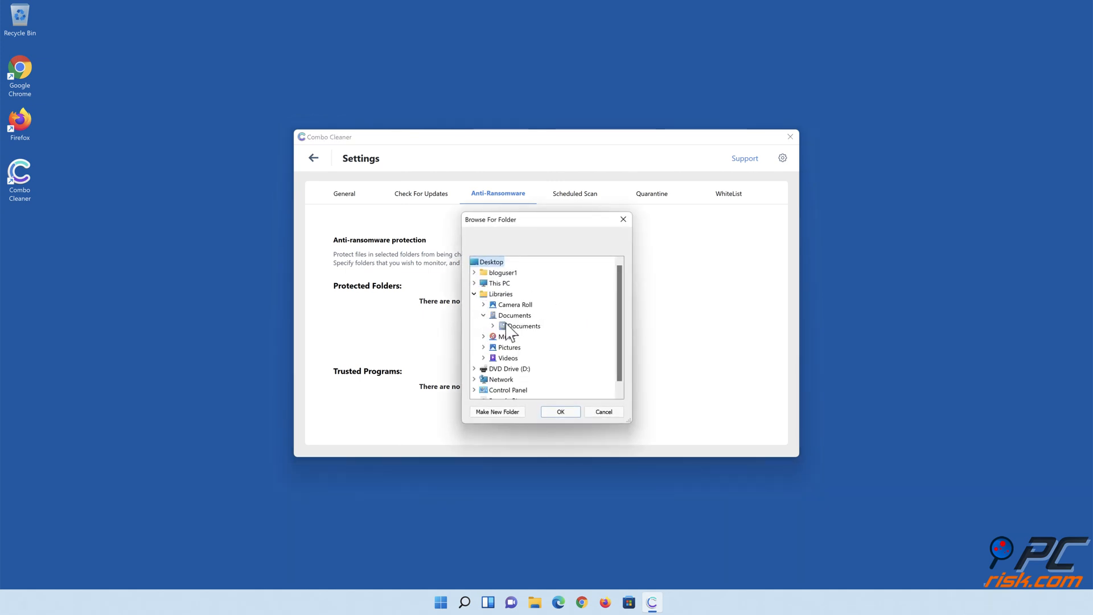
click(523, 326)
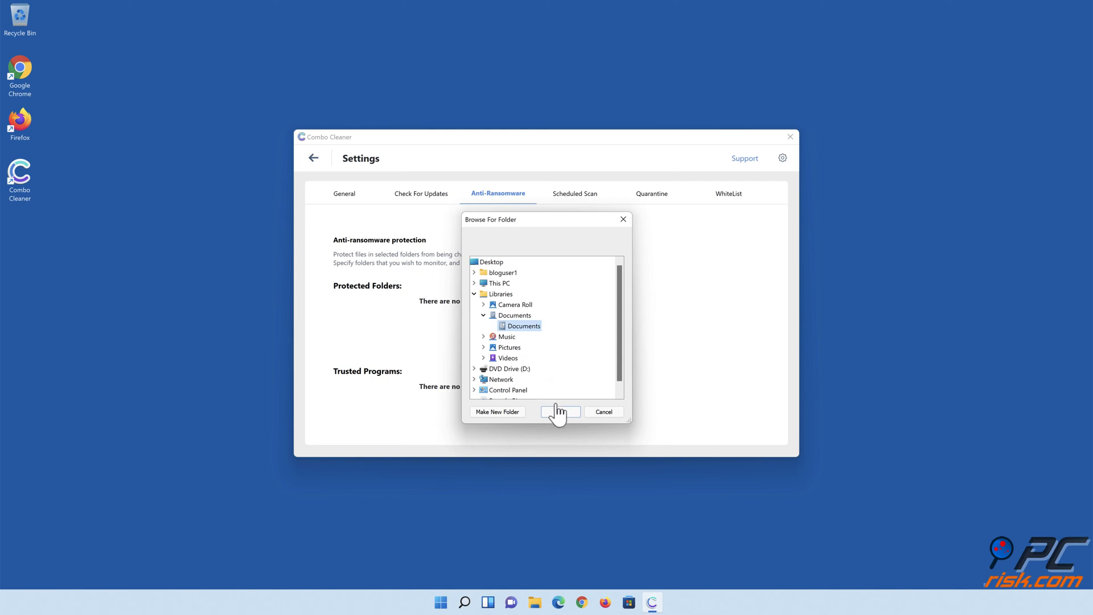
click(557, 411)
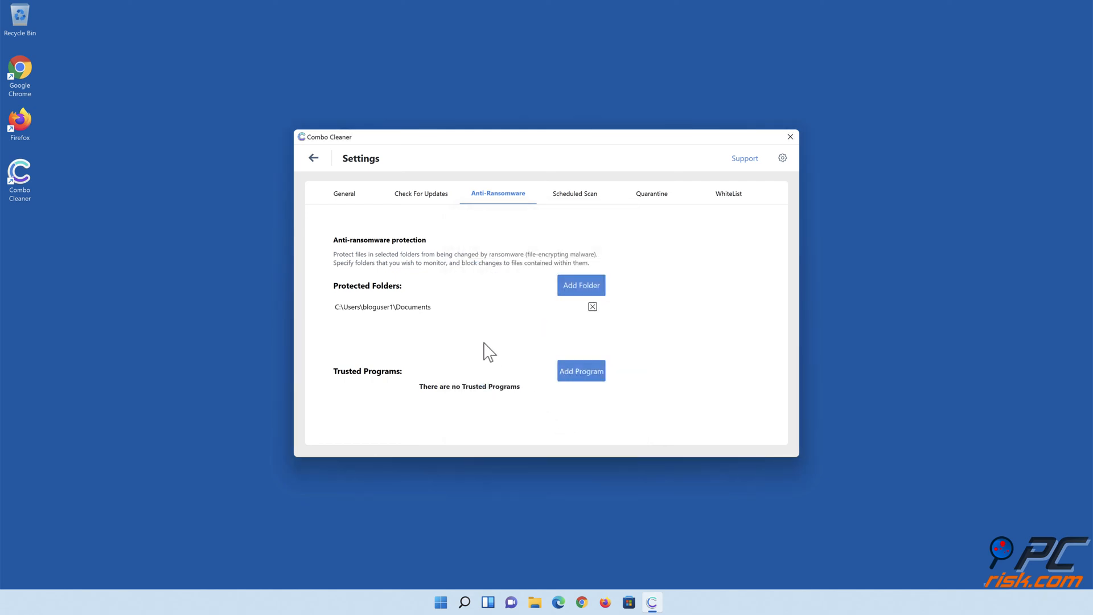
click(314, 157)
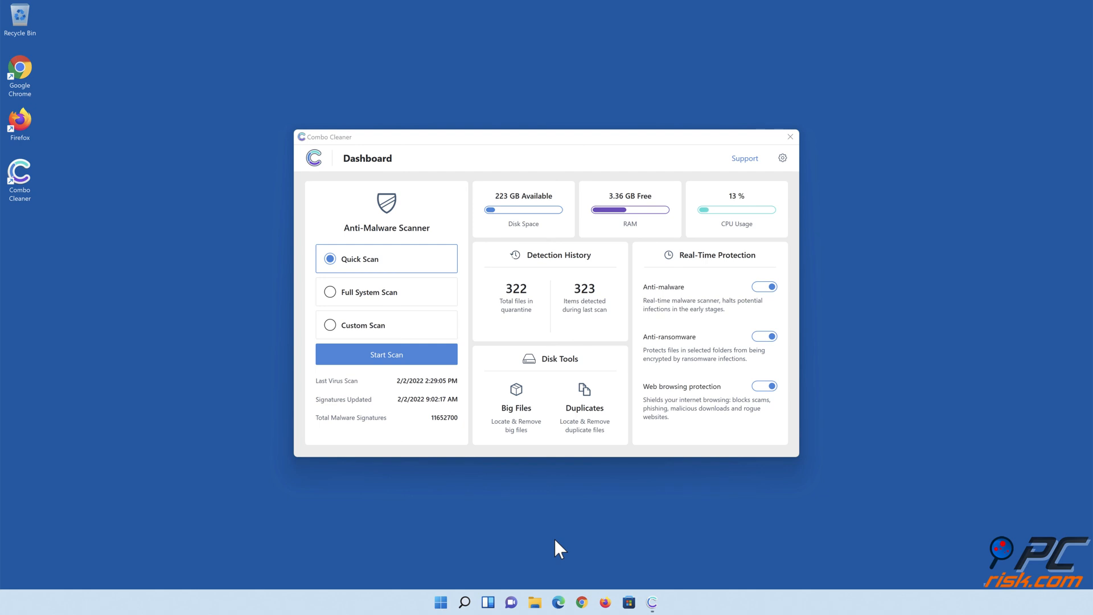
Close the Combo Cleaner window, leaving the desktop
click(789, 137)
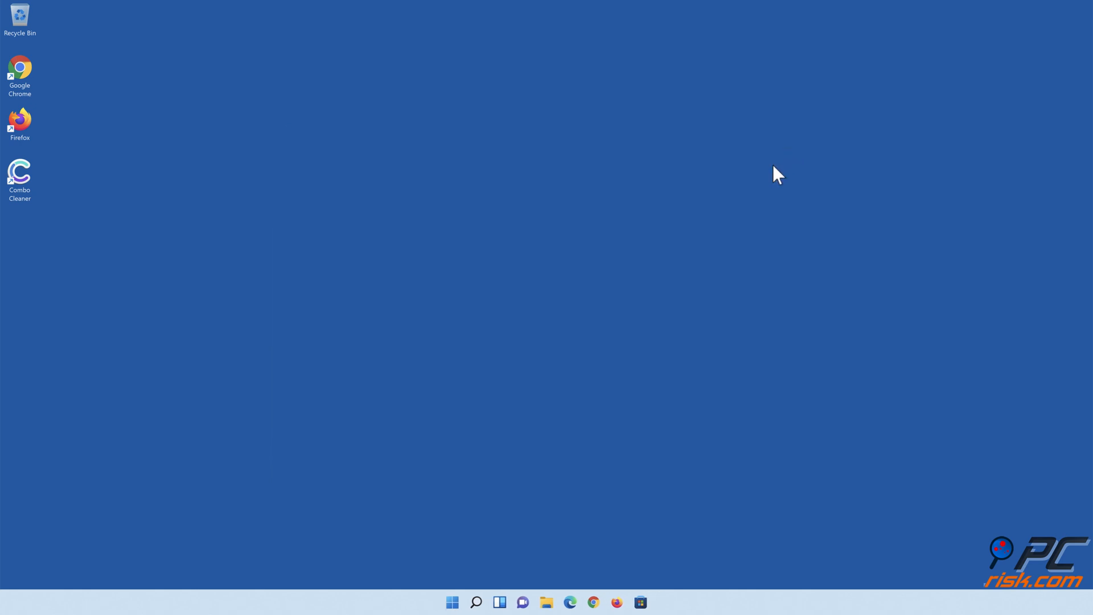